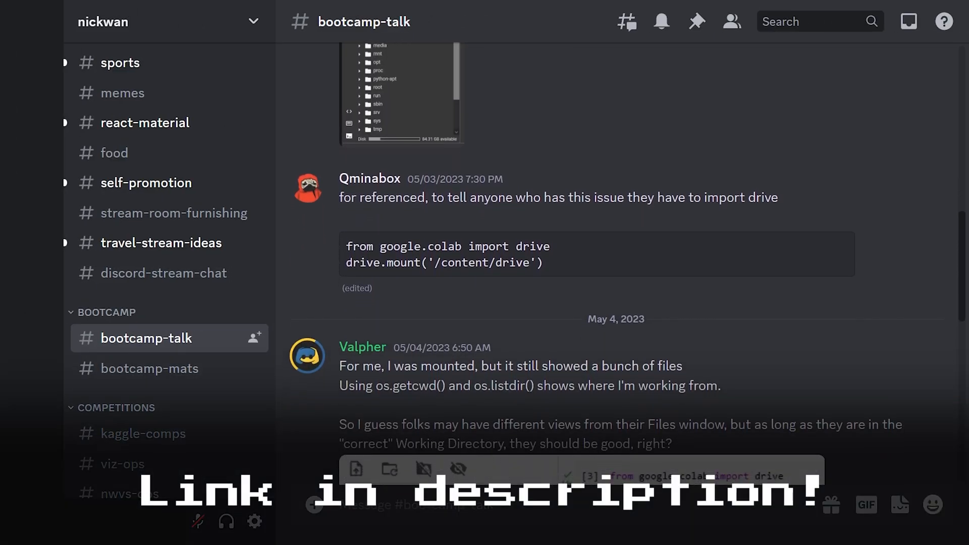
pyautogui.scroll(-3)
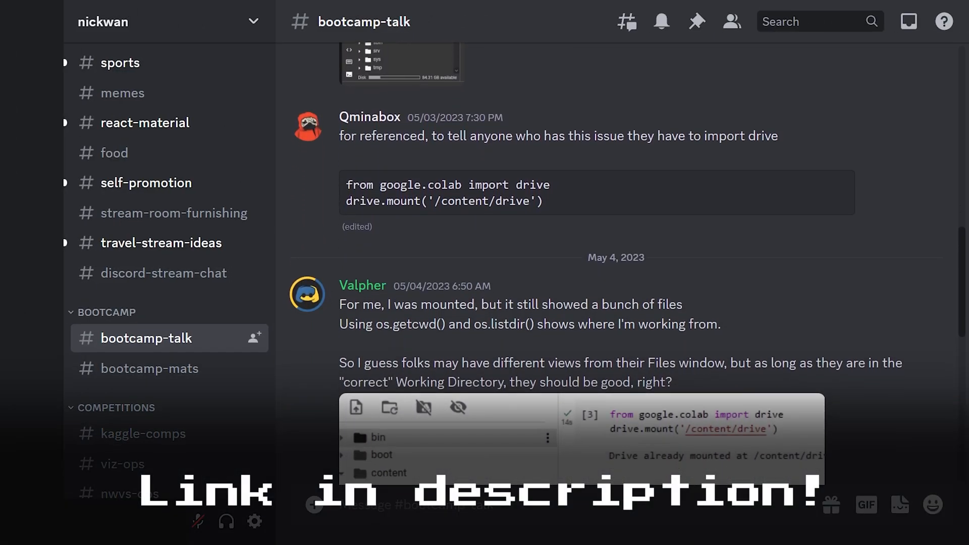